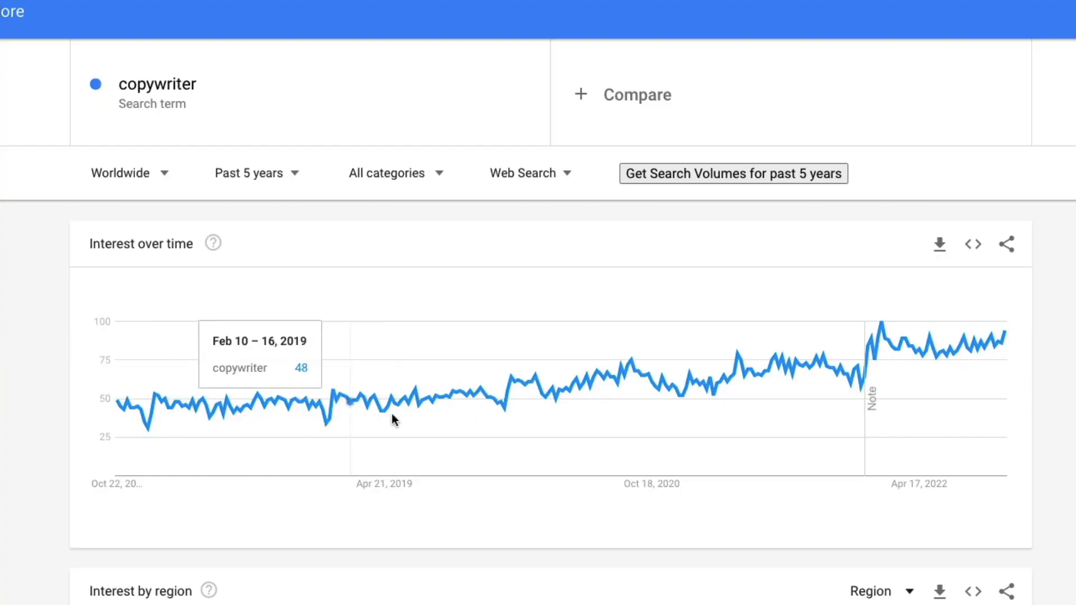
mouse_move(1009, 351)
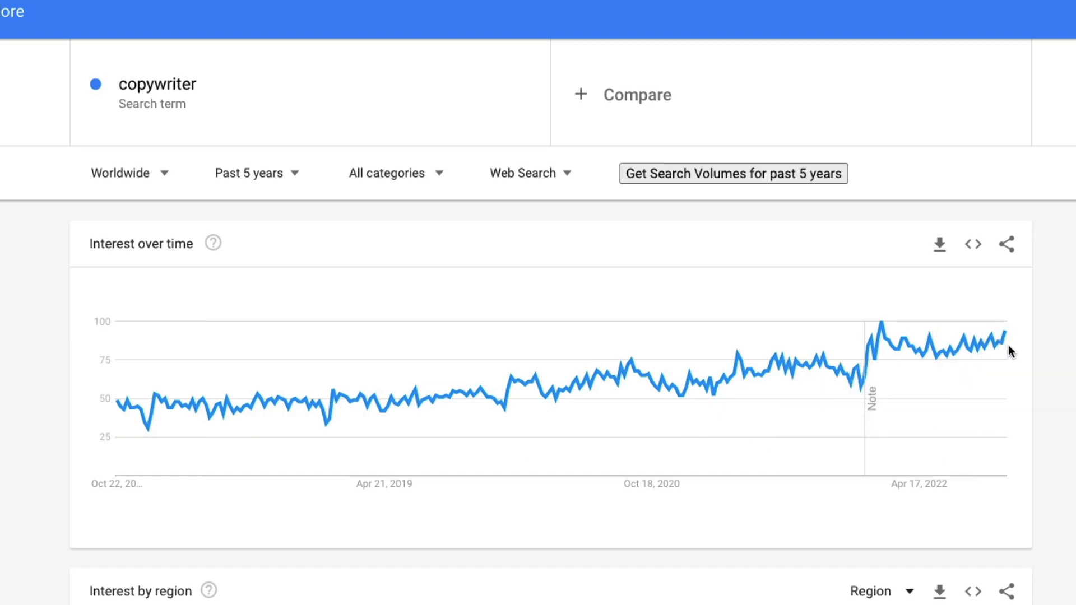